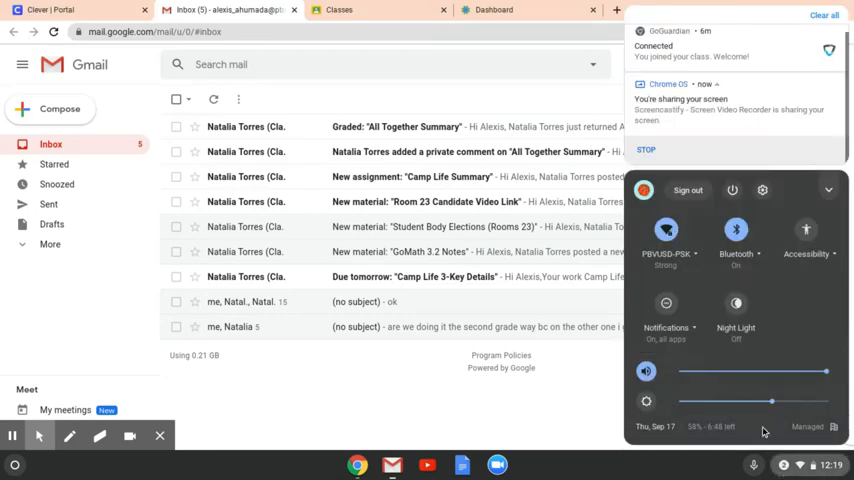
Dismiss the ChromeOS quick settings panel so the full Gmail inbox shows.
{"action": "left_click", "coordinate": [400, 250]}
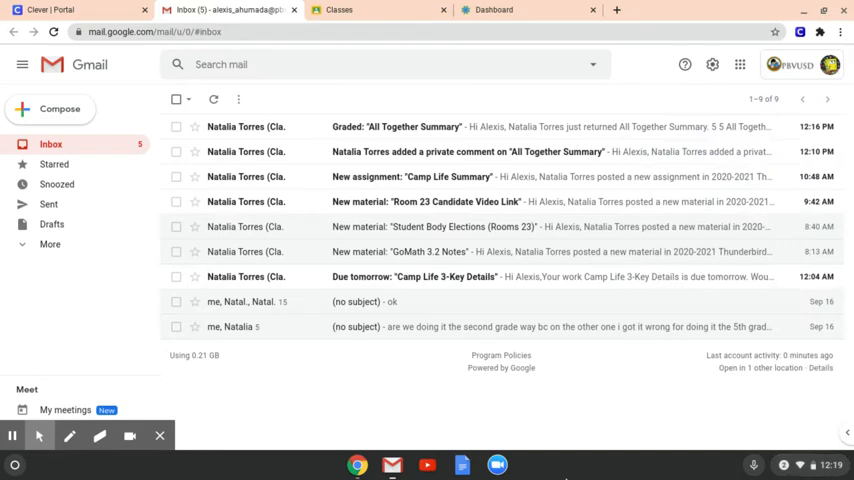
{"action": "mouse_move", "coordinate": [558, 412]}
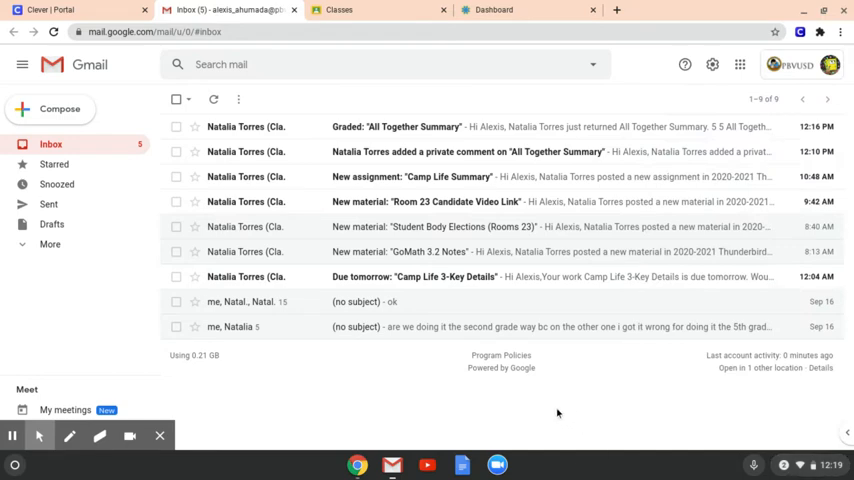
{"action": "mouse_move", "coordinate": [500, 276]}
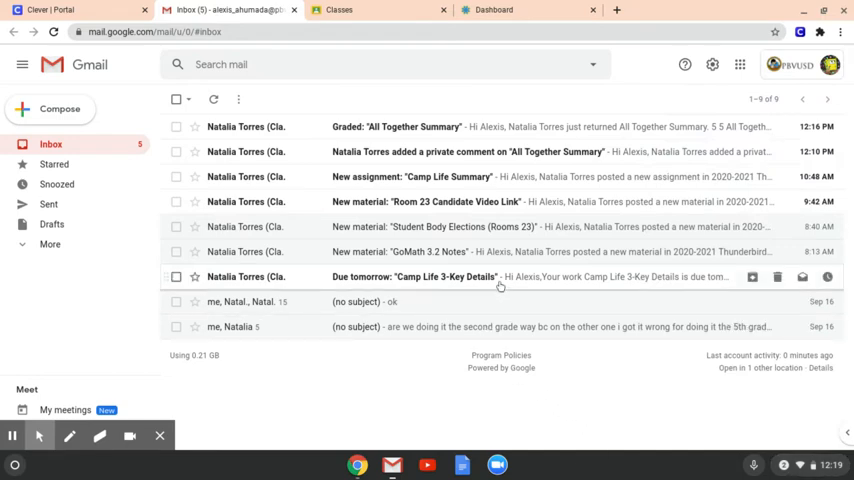
{"action": "mouse_move", "coordinate": [504, 126]}
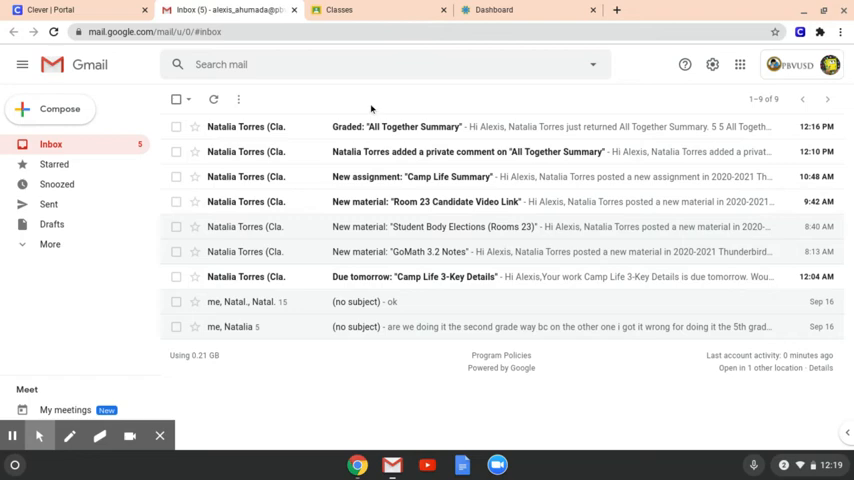
{"action": "mouse_move", "coordinate": [268, 104]}
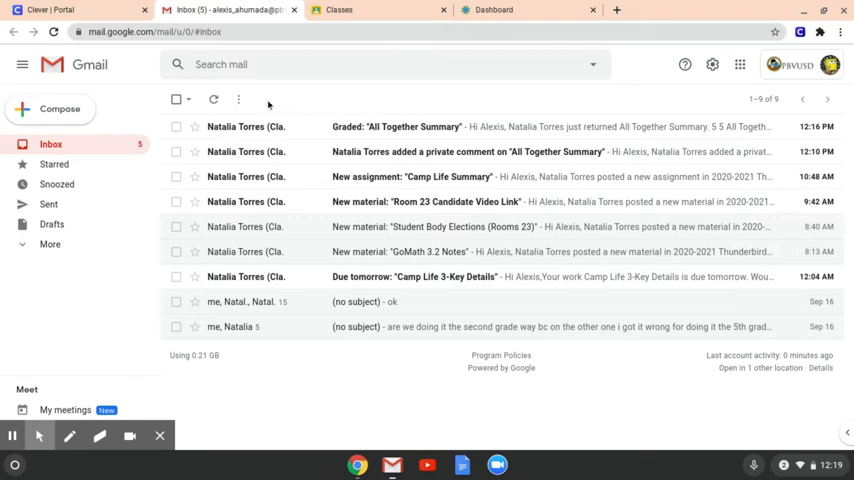
{"action": "mouse_move", "coordinate": [240, 126]}
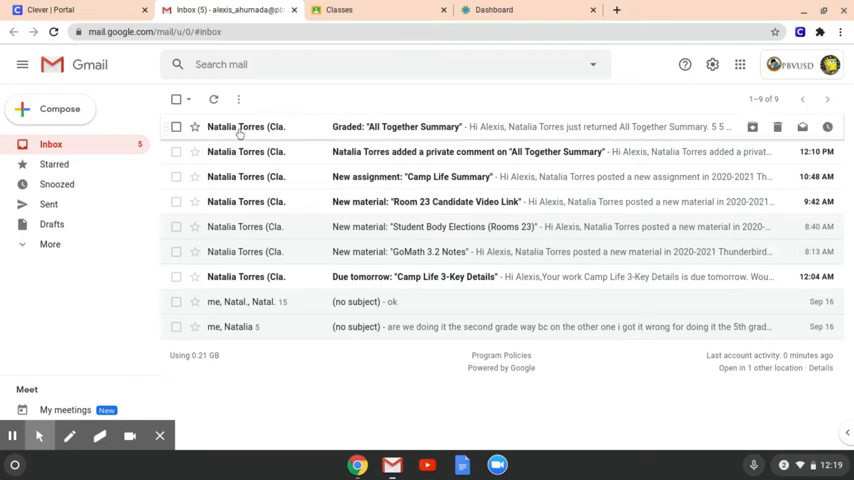
{"action": "mouse_move", "coordinate": [296, 104]}
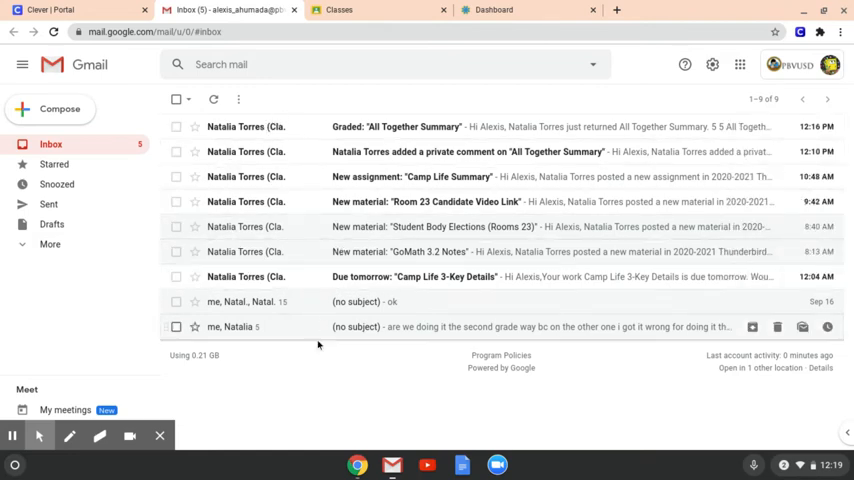
{"action": "mouse_move", "coordinate": [322, 100]}
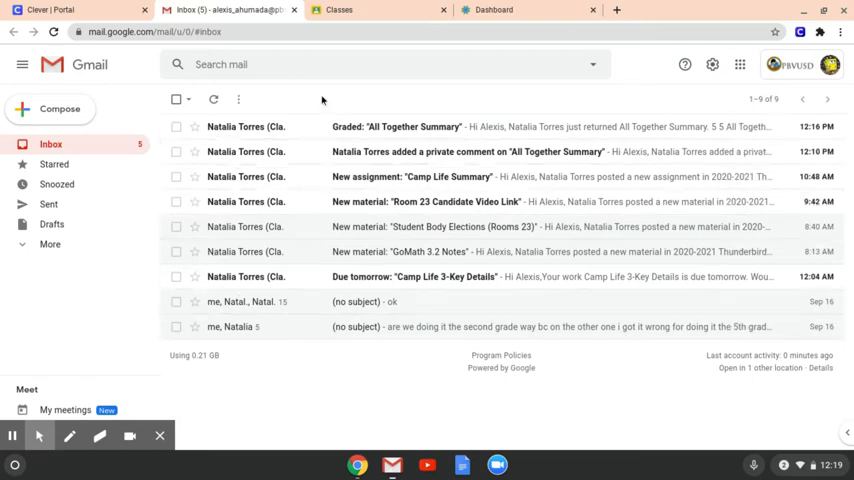
{"action": "mouse_move", "coordinate": [500, 126]}
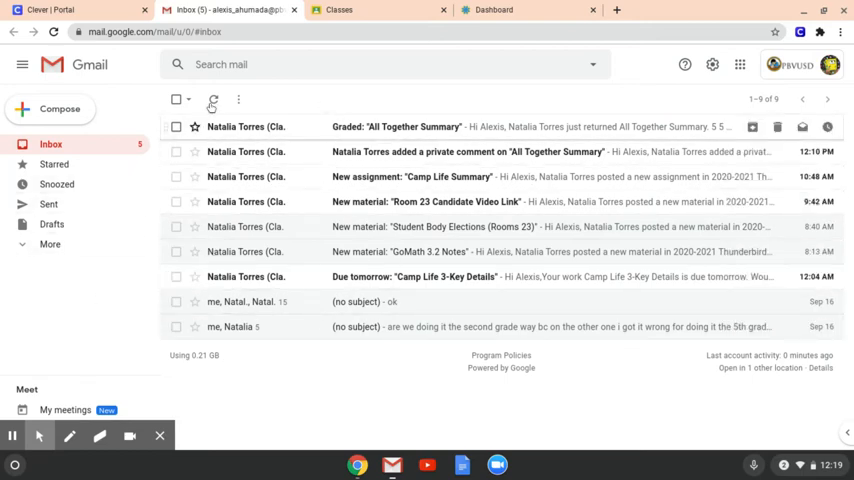
{"action": "mouse_move", "coordinate": [244, 152]}
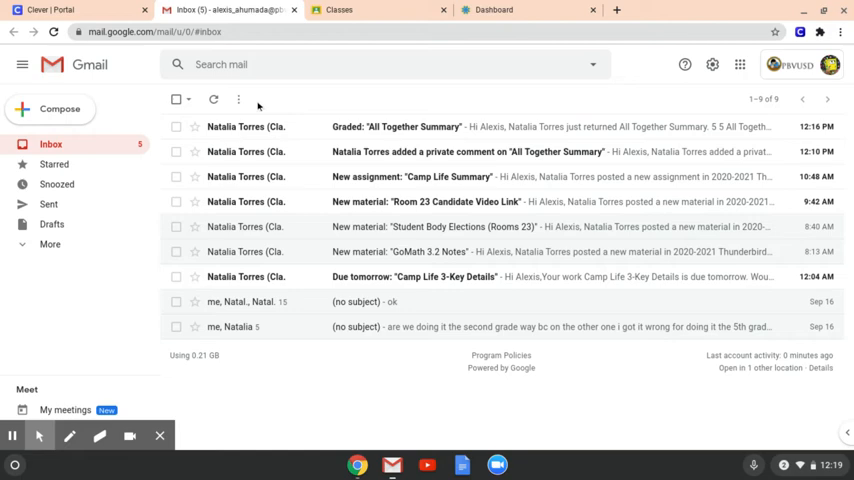
{"action": "mouse_move", "coordinate": [284, 126]}
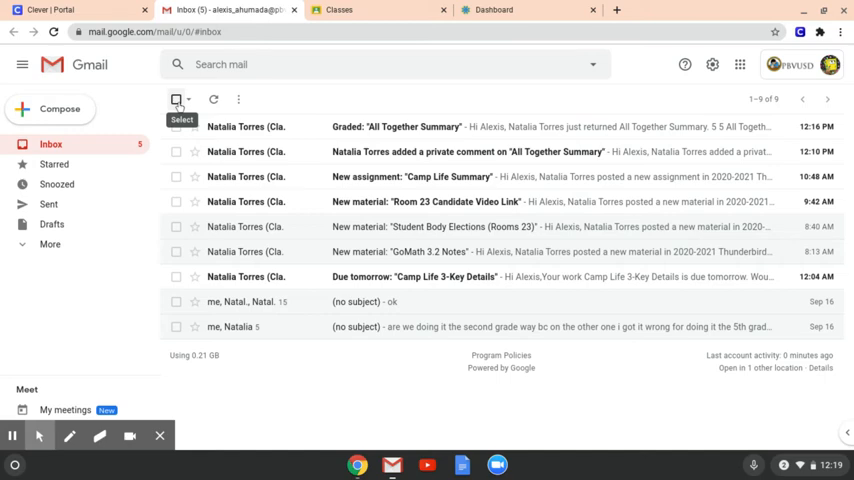
{"action": "left_click", "coordinate": [176, 100]}
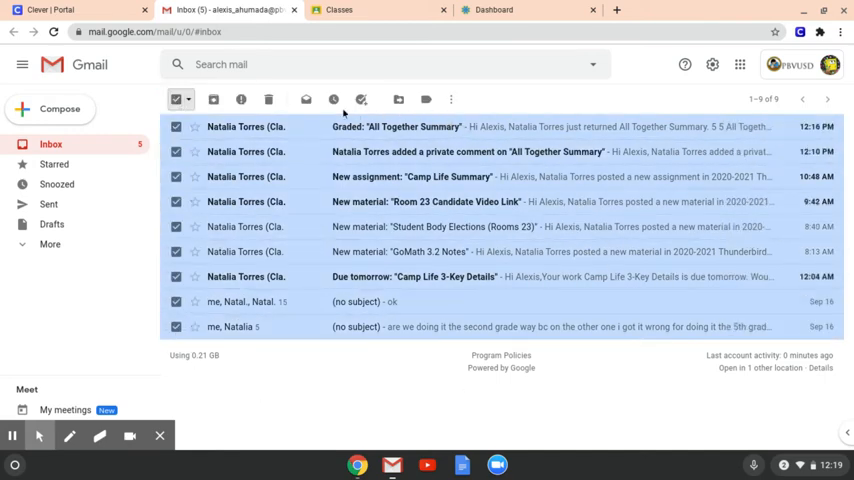
{"action": "mouse_move", "coordinate": [268, 100]}
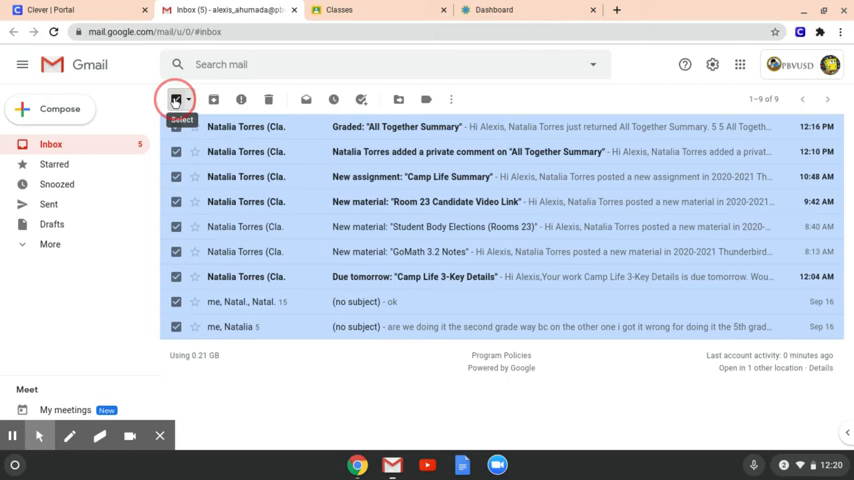
{"action": "left_click", "coordinate": [176, 100]}
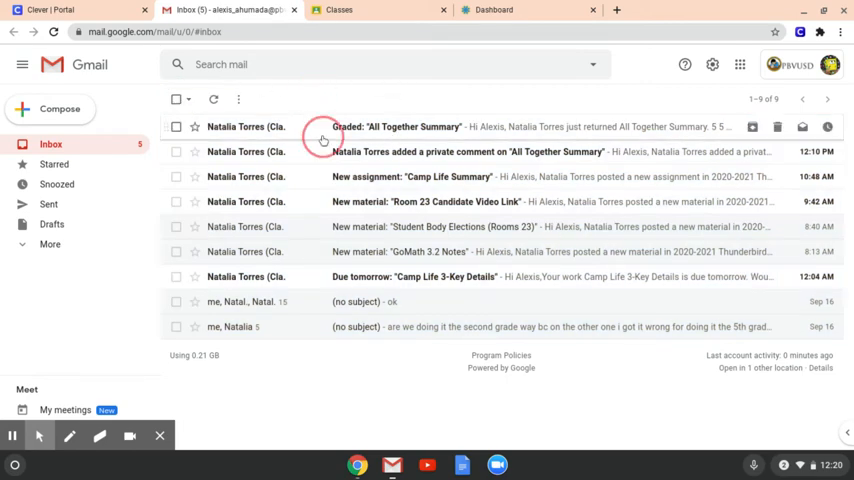
Read the Graded "All Together Summary" email and expand More to show all mail folders.
{"action": "left_click", "coordinate": [396, 126]}
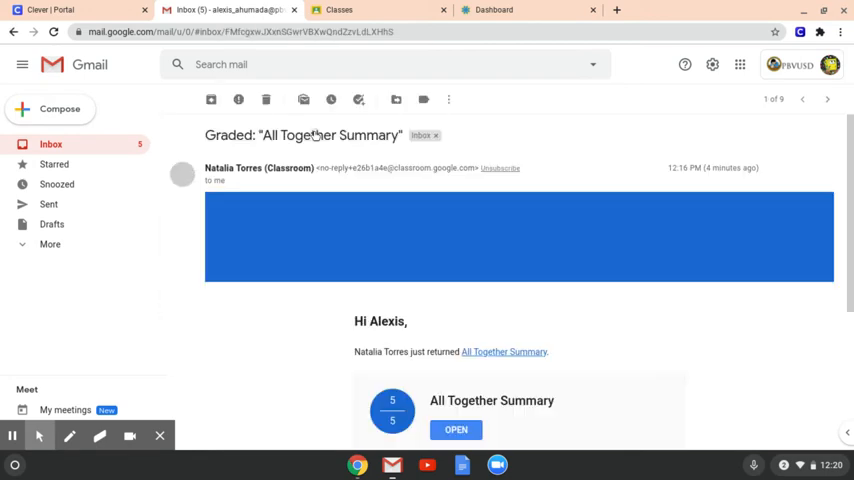
{"action": "scroll", "scroll_direction": "down", "scroll_amount": 3}
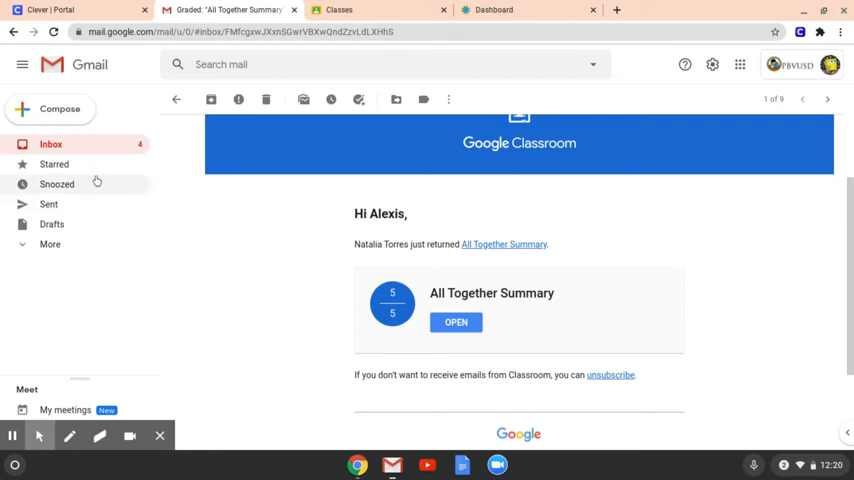
{"action": "left_click", "coordinate": [50, 244]}
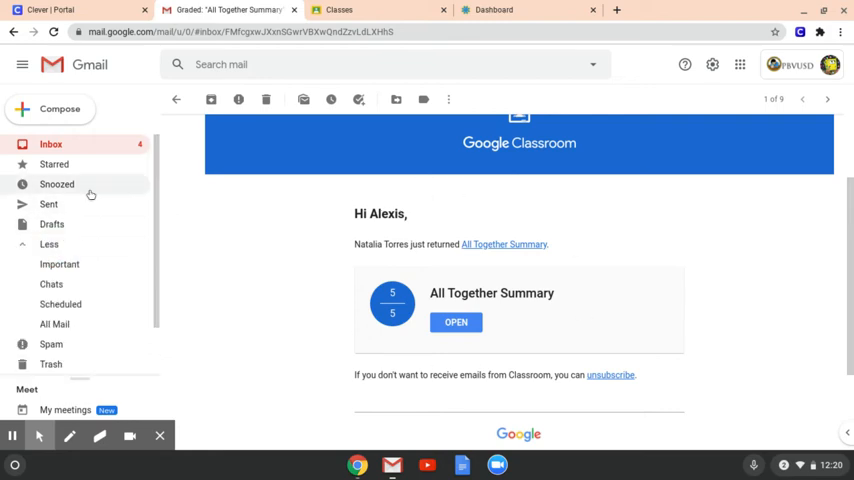
{"action": "scroll", "scroll_direction": "down", "scroll_amount": 3}
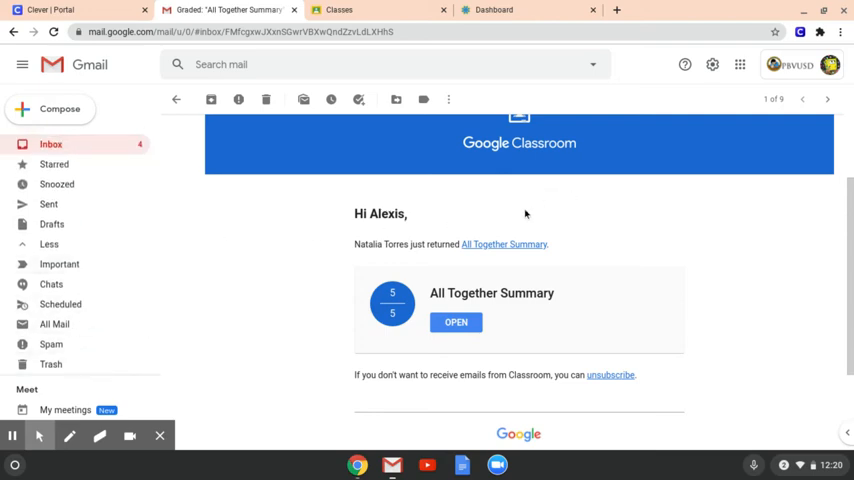
{"action": "scroll", "scroll_direction": "up", "scroll_amount": 3}
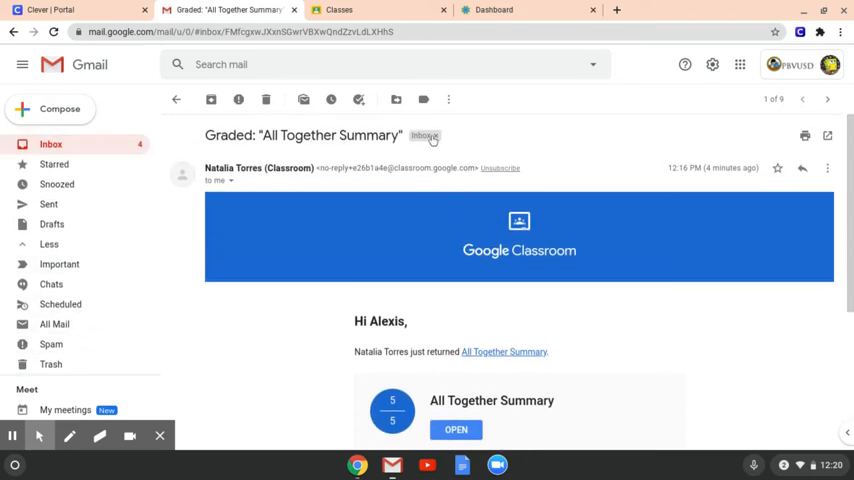
{"action": "mouse_move", "coordinate": [396, 100]}
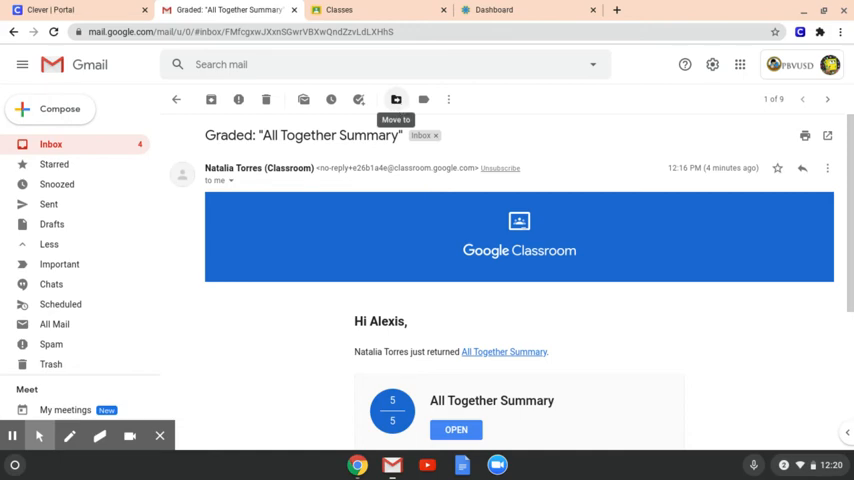
From Move to, start a new label and begin naming it 'Mrs. Torres'.
{"action": "left_click", "coordinate": [396, 100]}
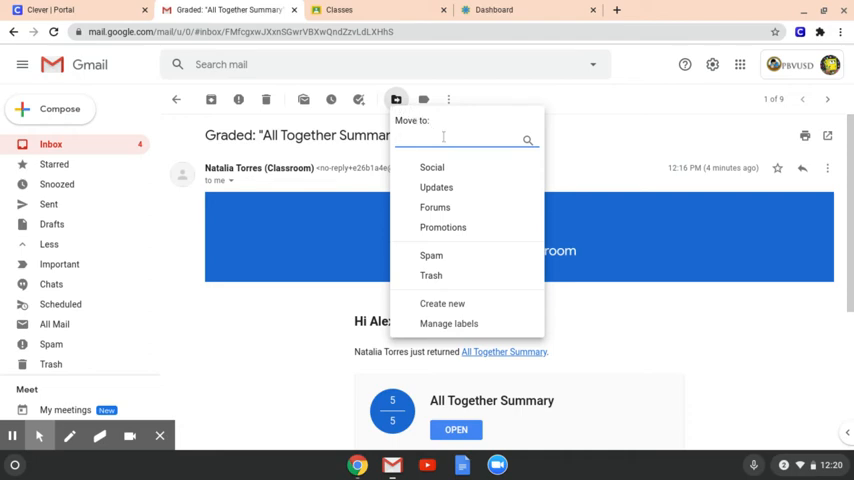
{"action": "mouse_move", "coordinate": [432, 168]}
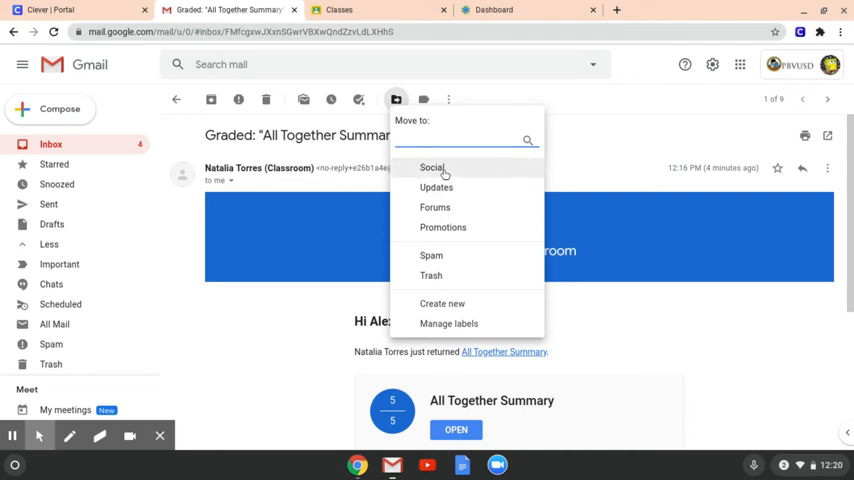
{"action": "mouse_move", "coordinate": [432, 168]}
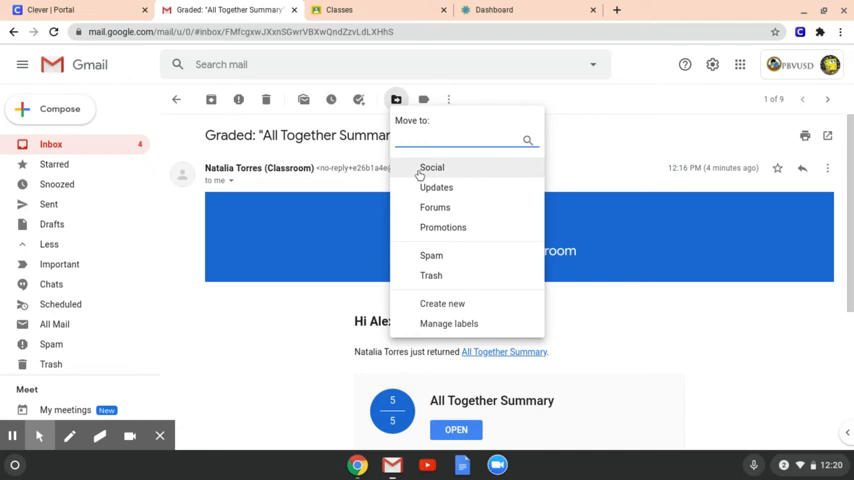
{"action": "mouse_move", "coordinate": [436, 188]}
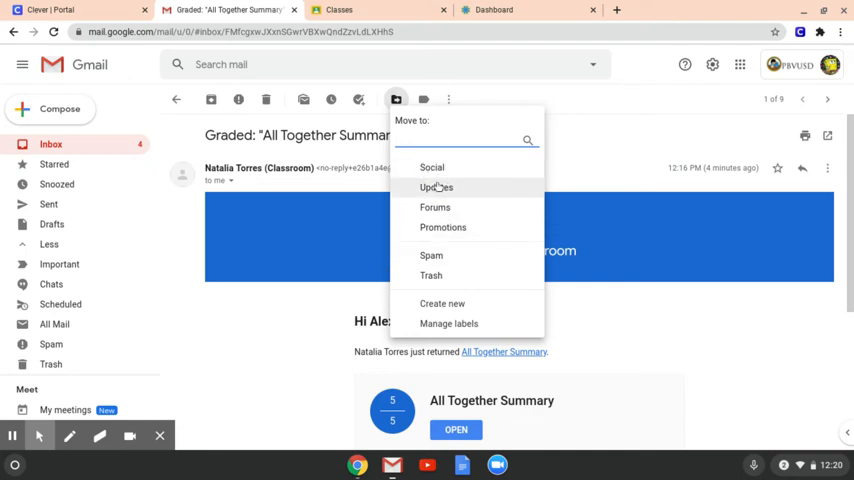
{"action": "mouse_move", "coordinate": [476, 304]}
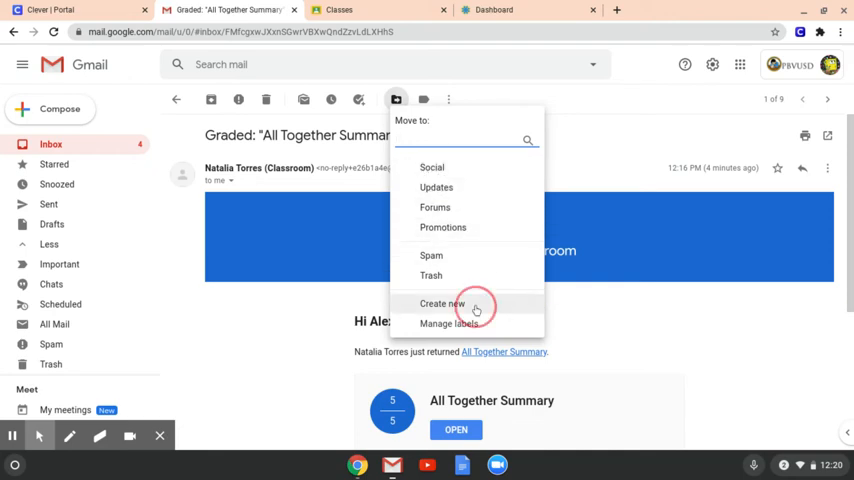
{"action": "left_click", "coordinate": [442, 304]}
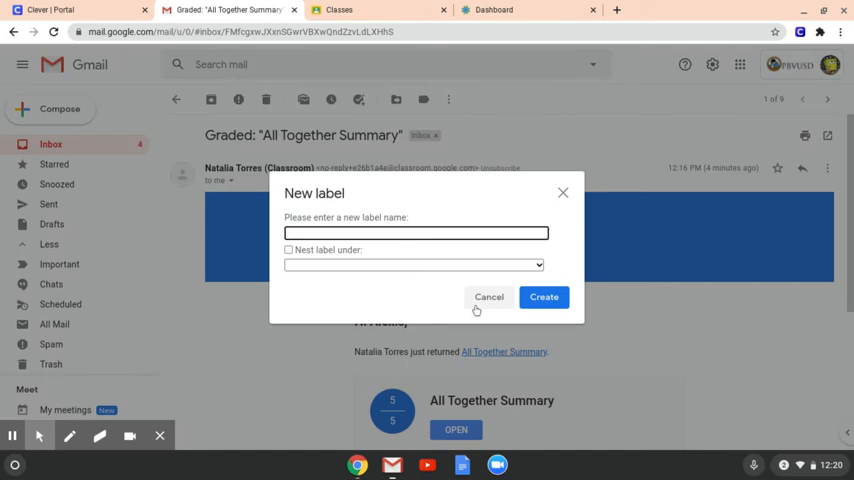
{"action": "type", "text": "Mrs. T"}
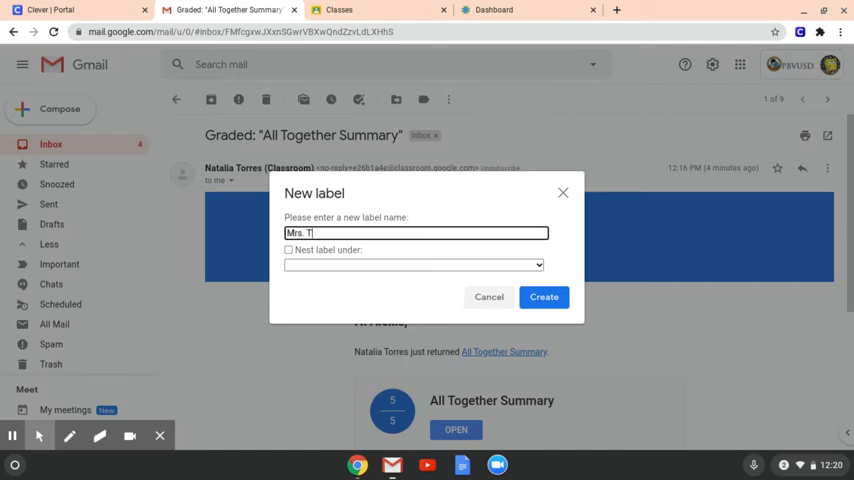
{"action": "type", "text": "orres"}
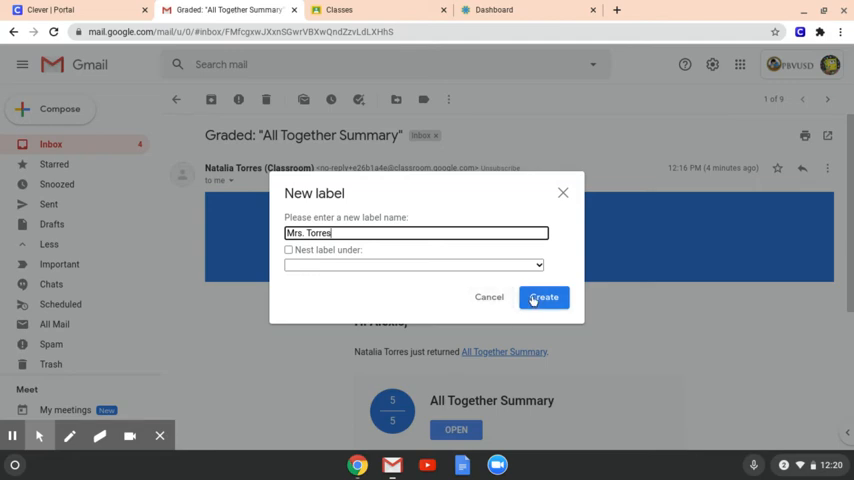
{"action": "mouse_move", "coordinate": [466, 232]}
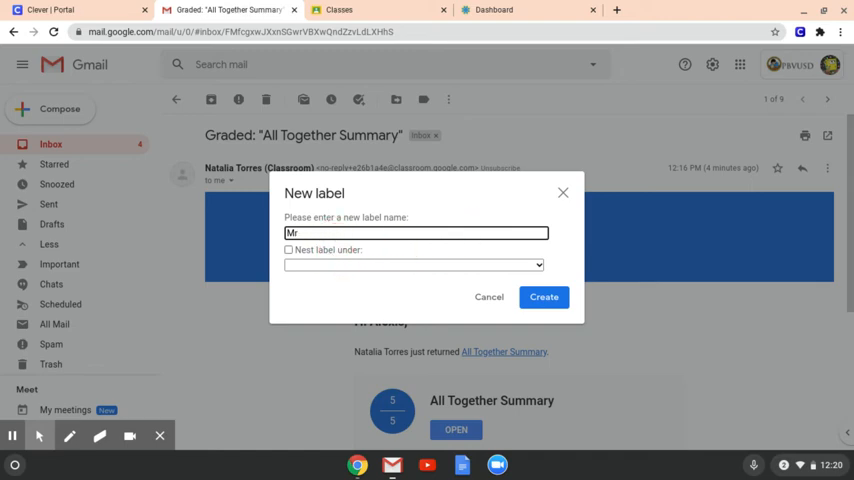
Name the label 'Google Classroom' instead and create it.
{"action": "type", "text": "Google Classroom"}
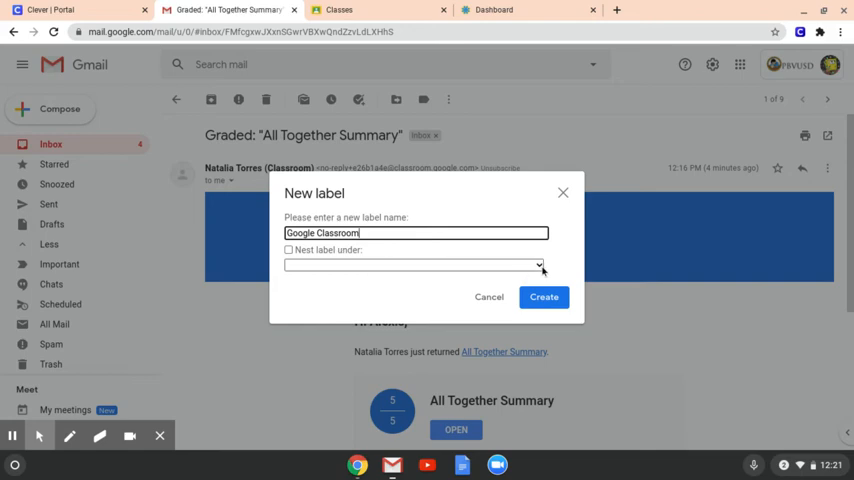
{"action": "left_click", "coordinate": [538, 264]}
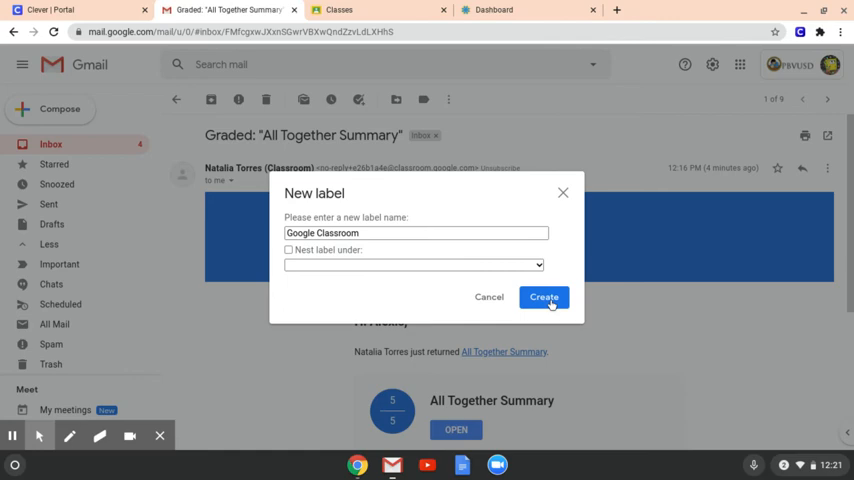
{"action": "left_click", "coordinate": [544, 296]}
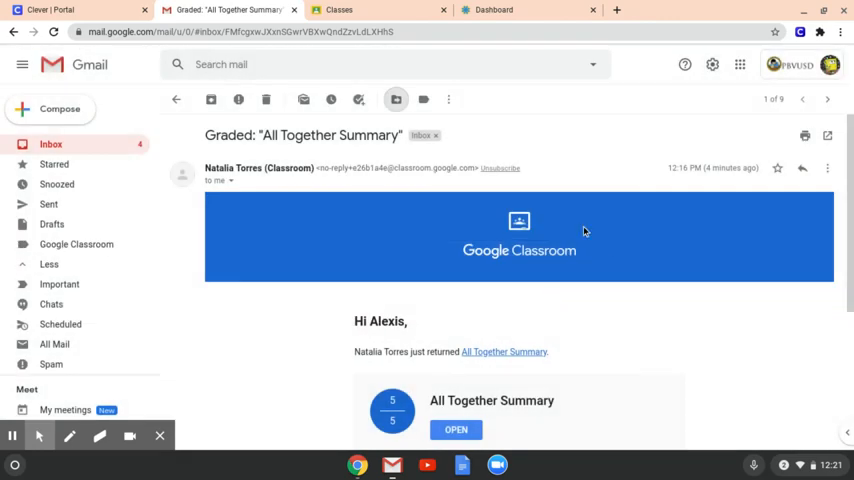
Move the graded email into Google Classroom, check the label's contents, and return to Inbox.
{"action": "left_click", "coordinate": [396, 100]}
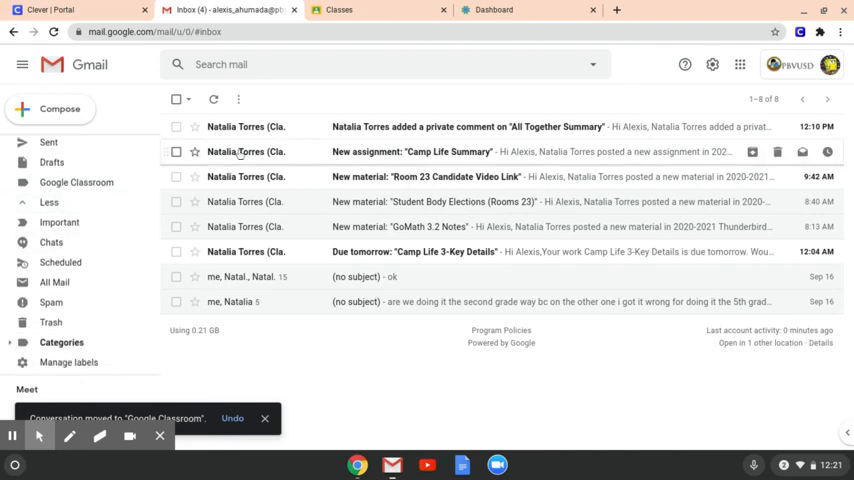
{"action": "scroll", "scroll_direction": "down", "scroll_amount": 3}
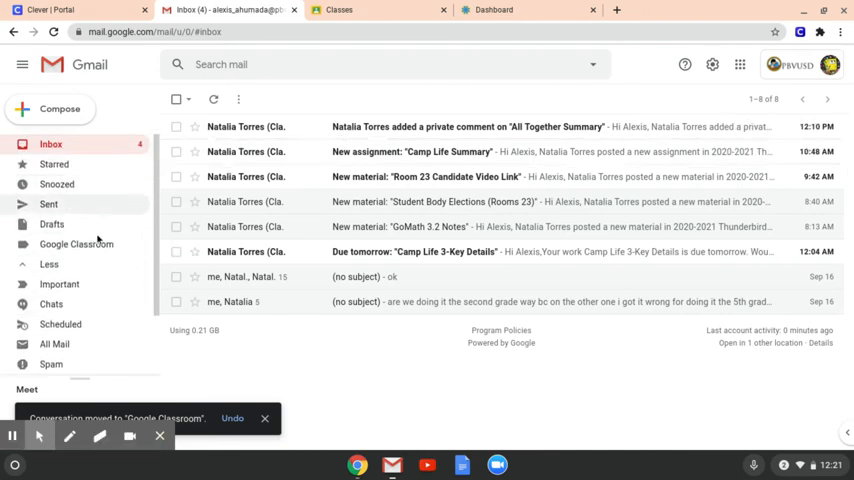
{"action": "mouse_move", "coordinate": [76, 244]}
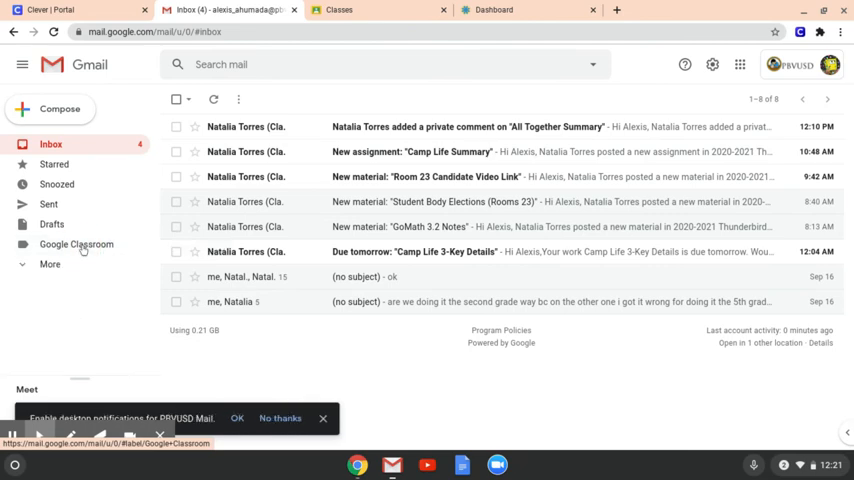
{"action": "left_click", "coordinate": [76, 244]}
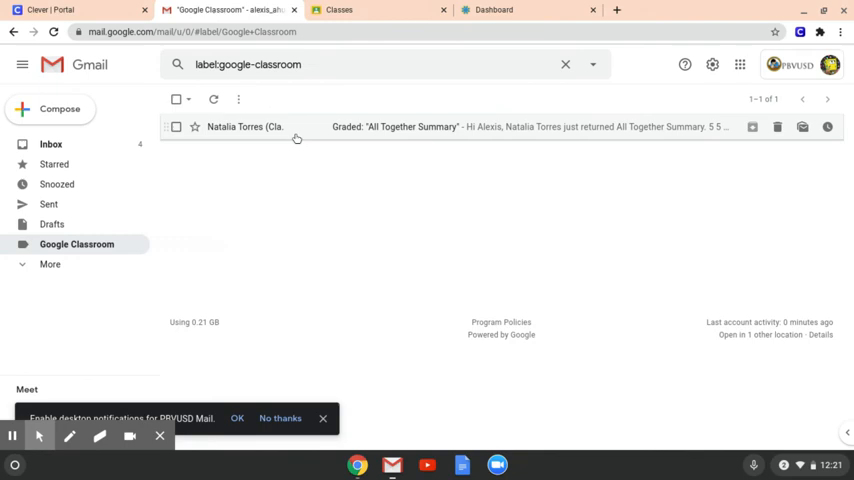
{"action": "mouse_move", "coordinate": [76, 244]}
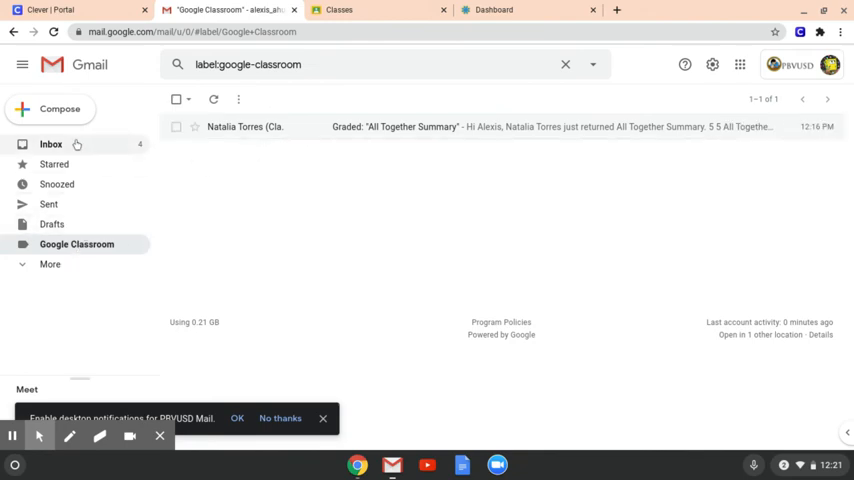
{"action": "left_click", "coordinate": [52, 144]}
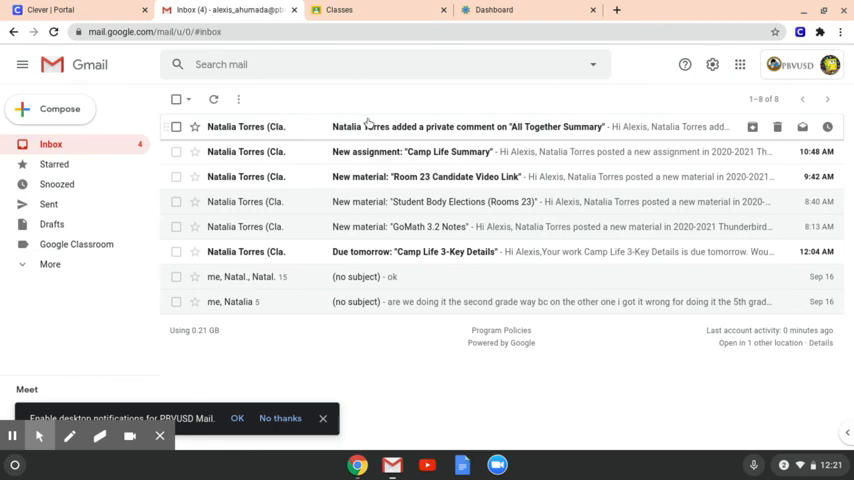
{"action": "mouse_move", "coordinate": [298, 132]}
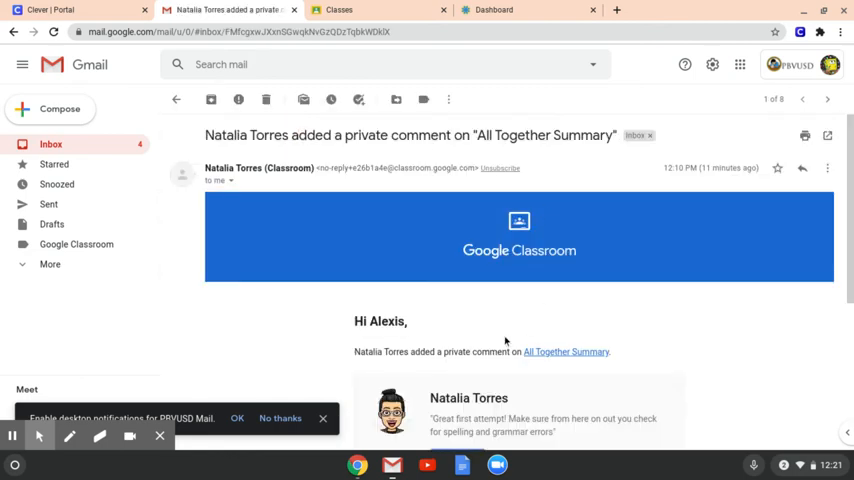
Scroll through the teacher's private comment email about spelling and grammar feedback.
{"action": "scroll", "scroll_direction": "down", "scroll_amount": 3}
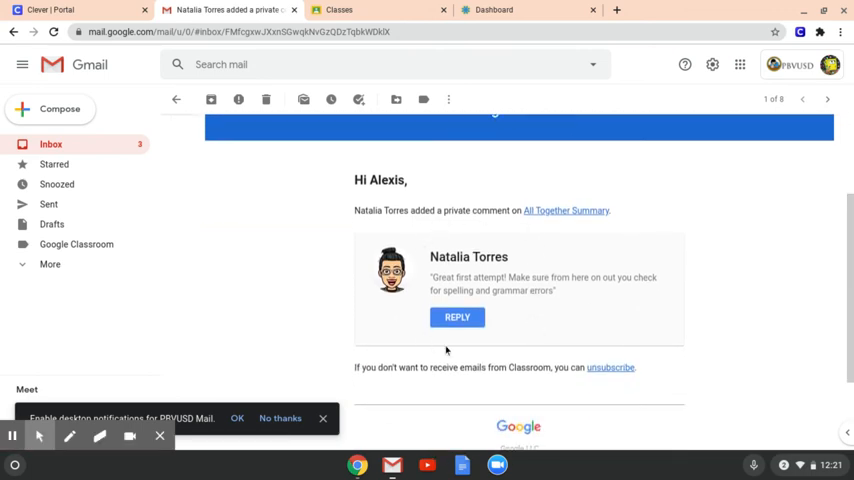
{"action": "mouse_move", "coordinate": [486, 278]}
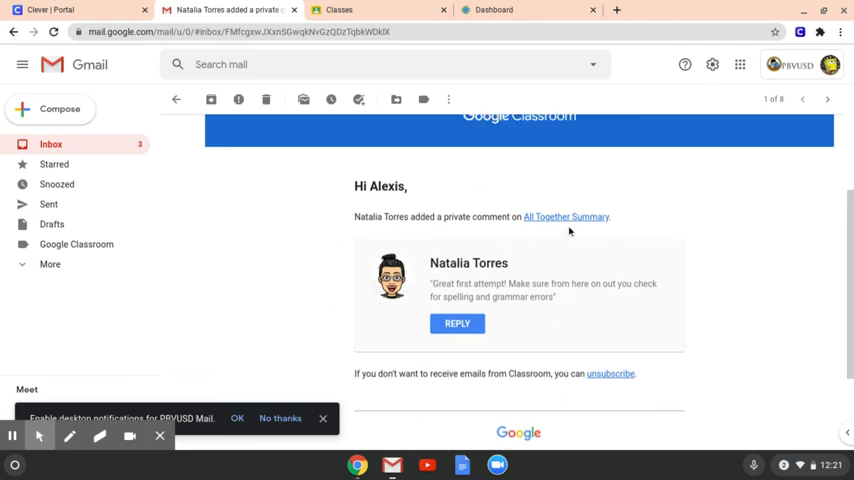
{"action": "scroll", "scroll_direction": "up", "scroll_amount": 3}
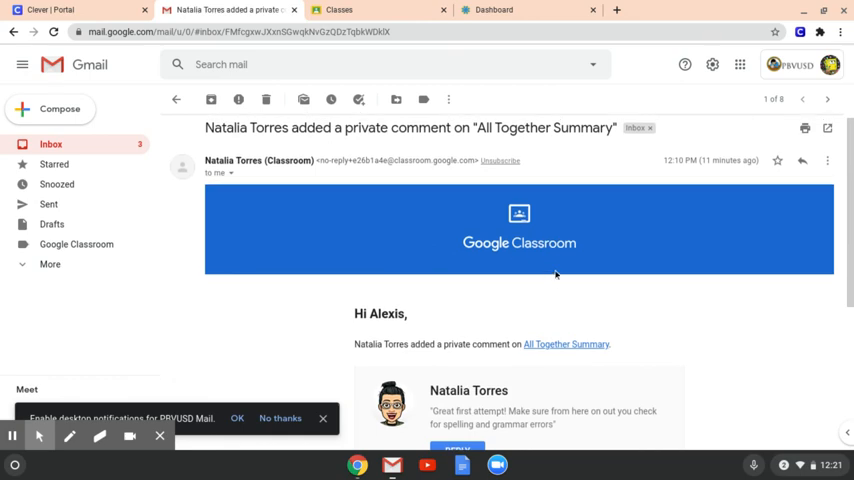
{"action": "mouse_move", "coordinate": [470, 254]}
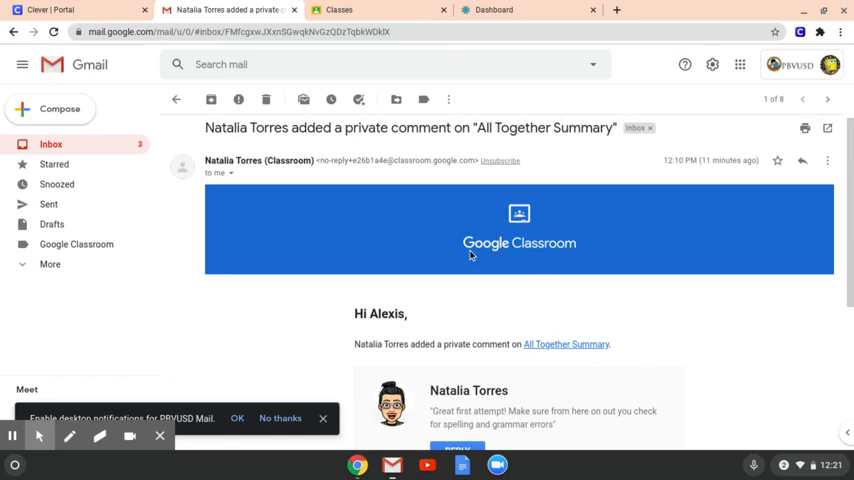
{"action": "mouse_move", "coordinate": [244, 110]}
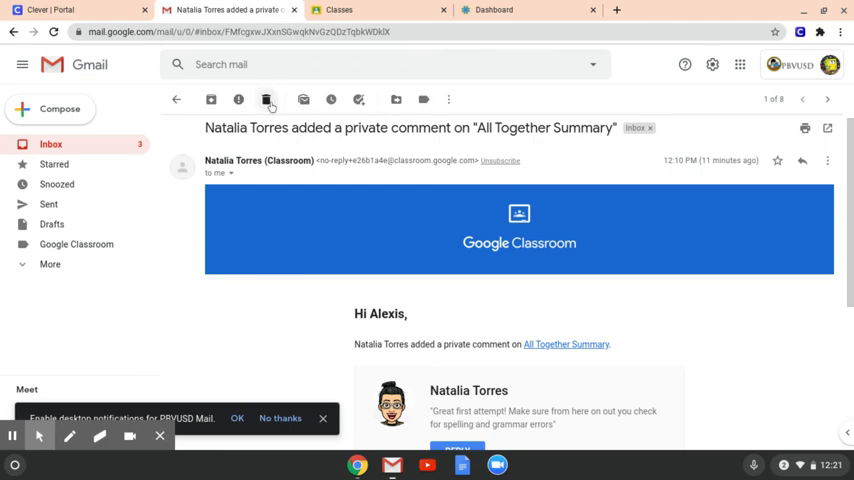
{"action": "mouse_move", "coordinate": [266, 100]}
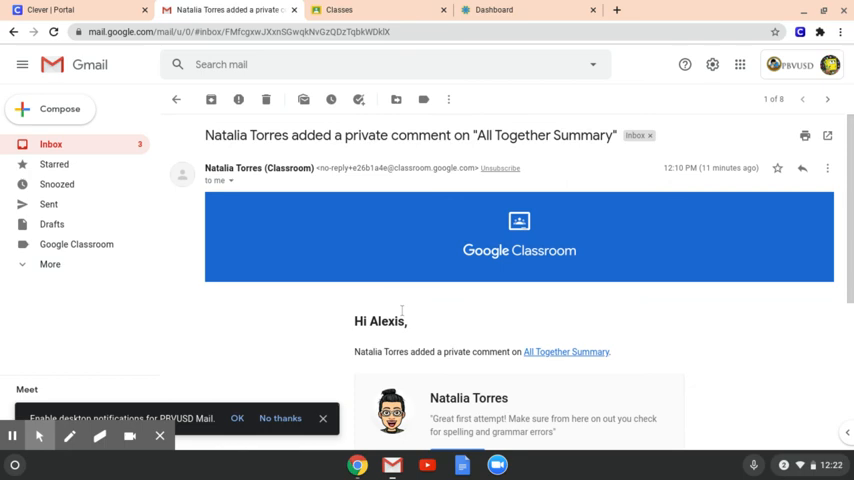
{"action": "mouse_move", "coordinate": [356, 276]}
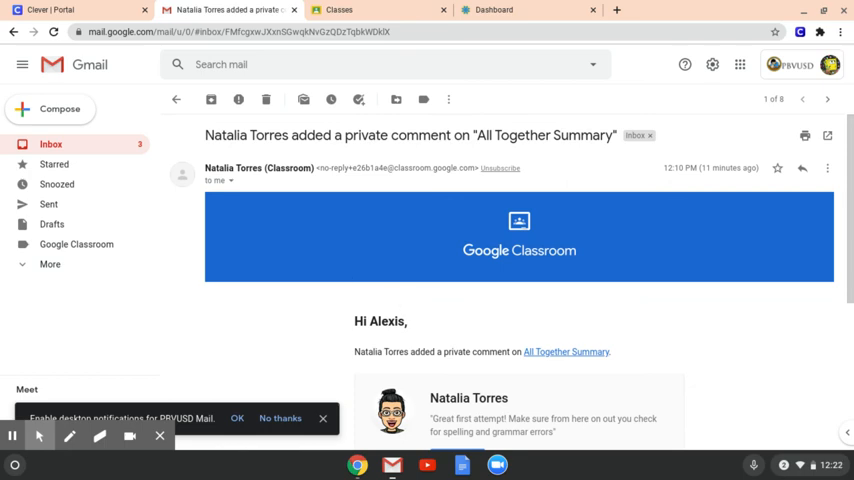
{"action": "mouse_move", "coordinate": [346, 216]}
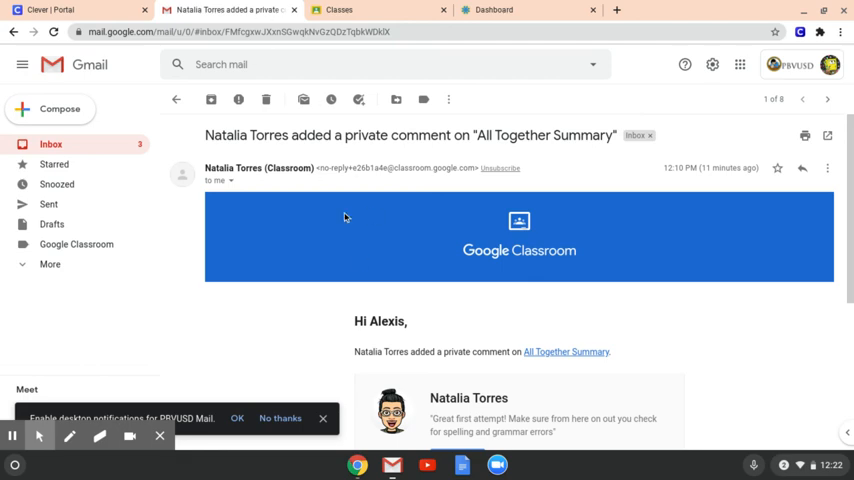
{"action": "mouse_move", "coordinate": [420, 236]}
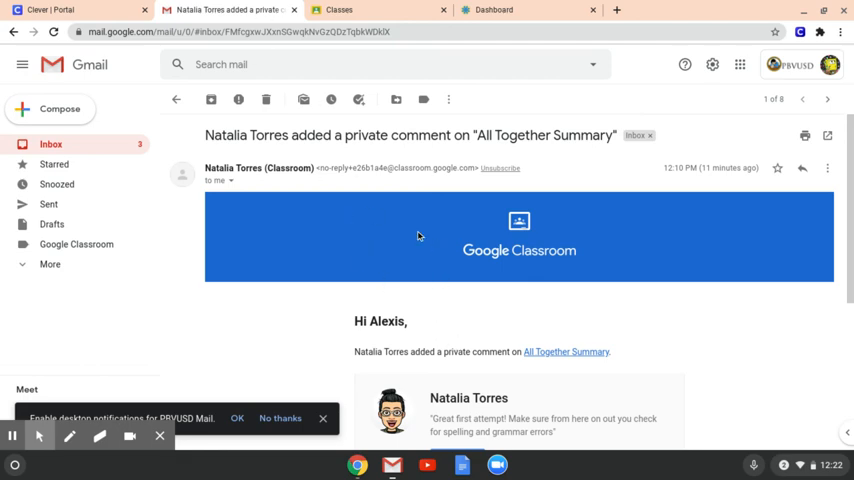
{"action": "mouse_move", "coordinate": [396, 272]}
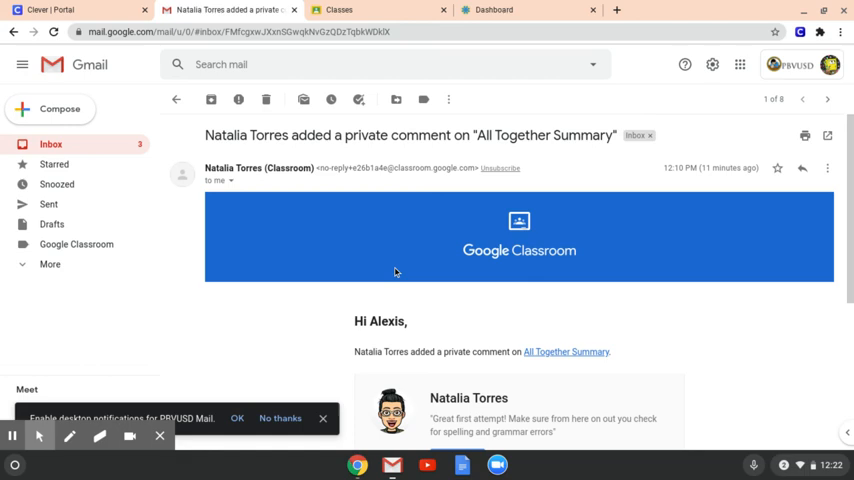
{"action": "mouse_move", "coordinate": [238, 310]}
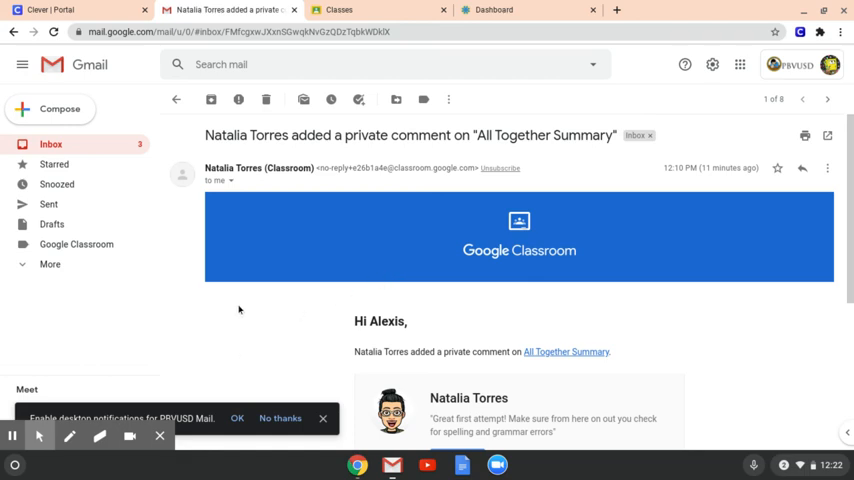
{"action": "mouse_move", "coordinate": [26, 372]}
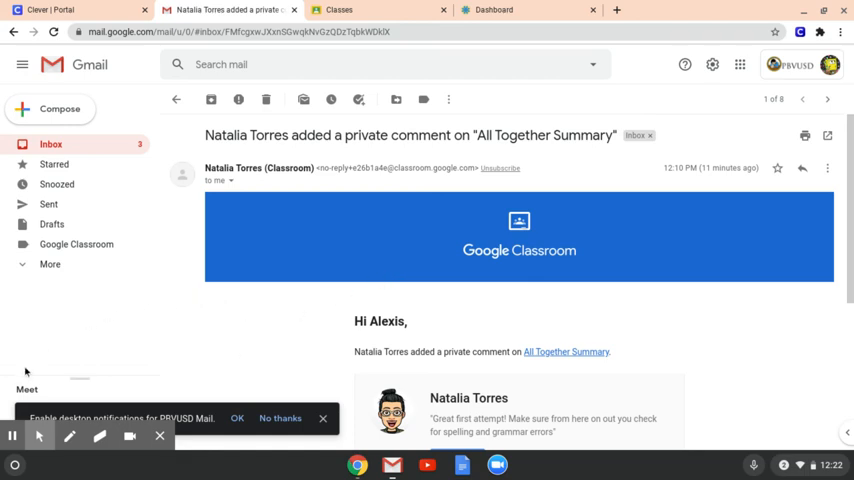
{"action": "mouse_move", "coordinate": [18, 286]}
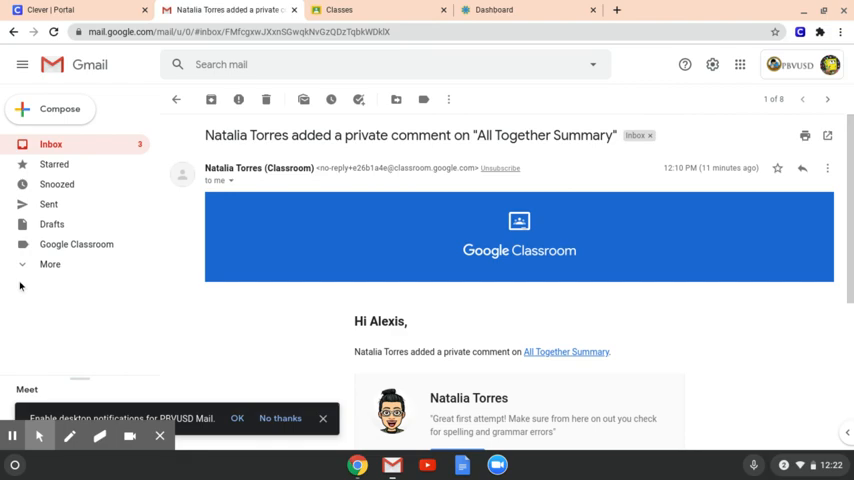